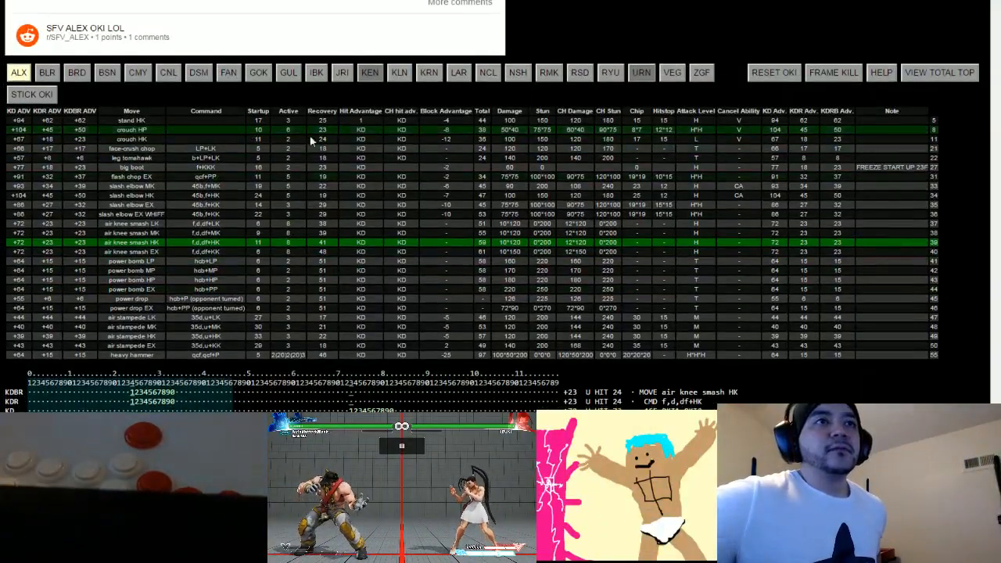
{"action": "scroll", "scroll_direction": "down", "scroll_amount": 3}
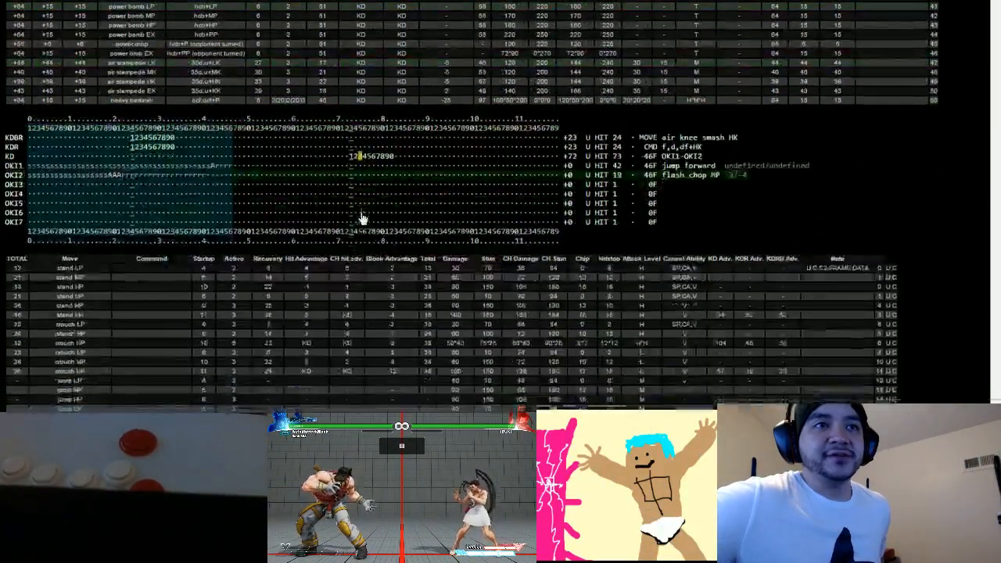
{"action": "scroll", "scroll_direction": "down", "scroll_amount": 3}
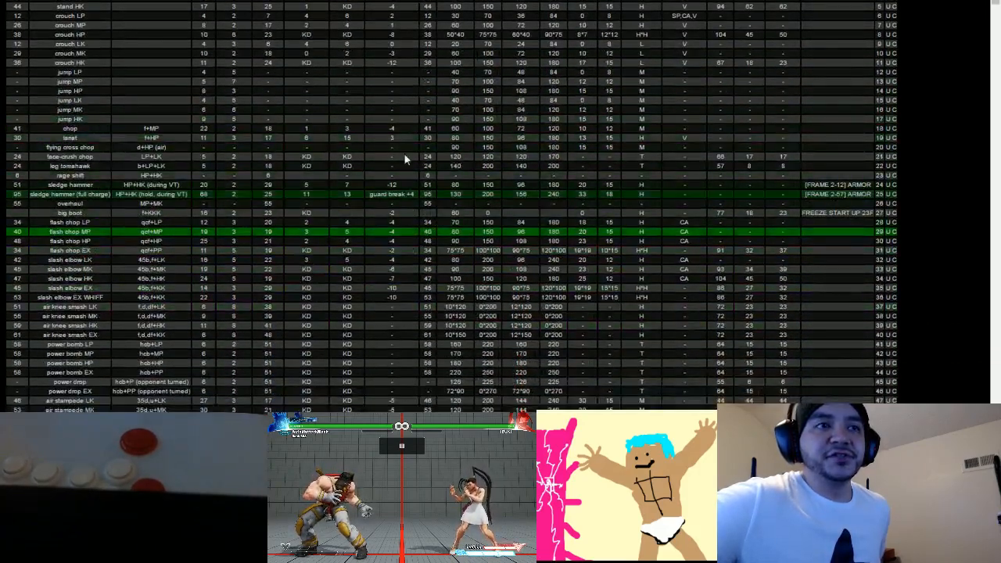
{"action": "scroll", "scroll_direction": "down", "scroll_amount": 3}
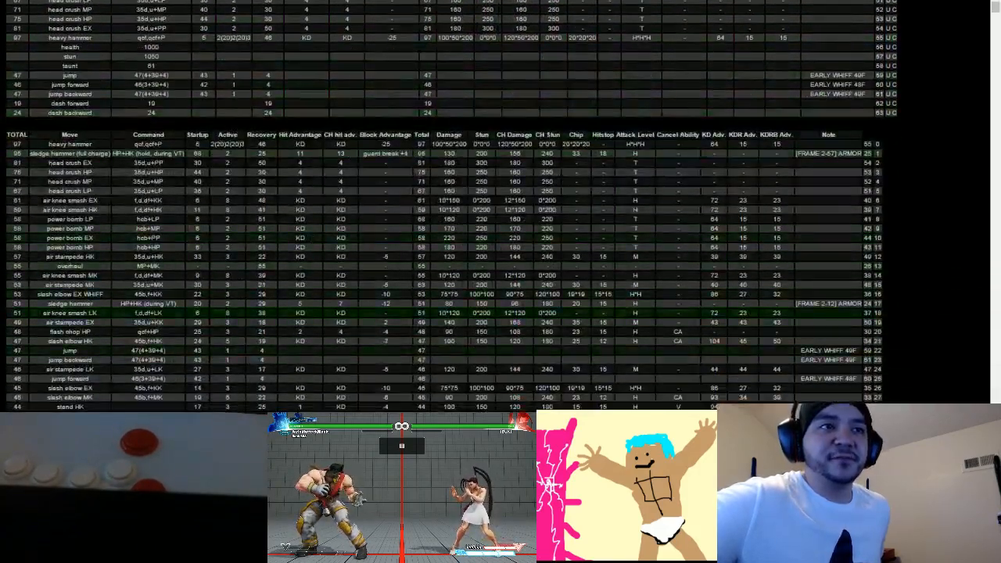
{"action": "scroll", "scroll_direction": "down", "scroll_amount": 3}
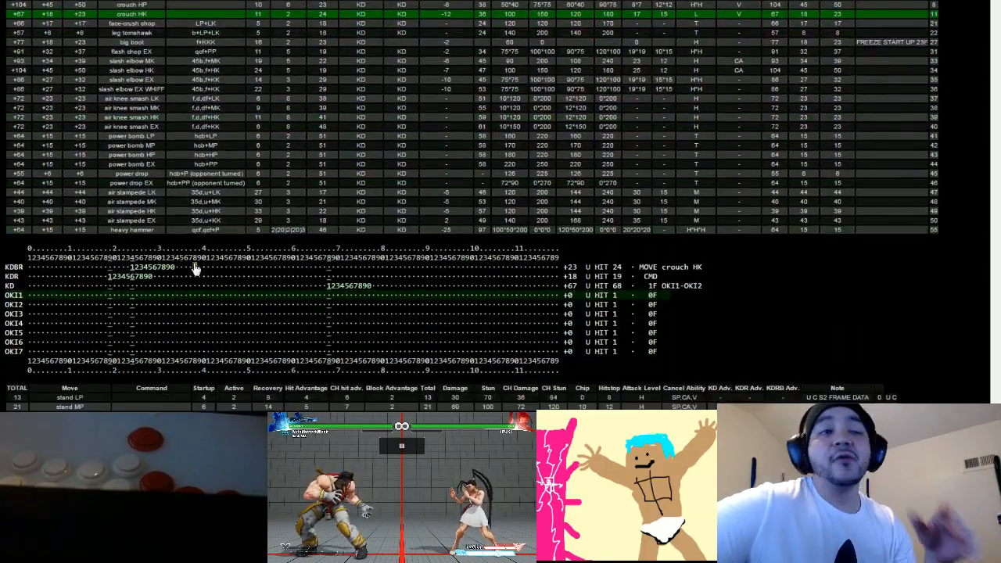
{"action": "scroll", "scroll_direction": "down", "scroll_amount": 3}
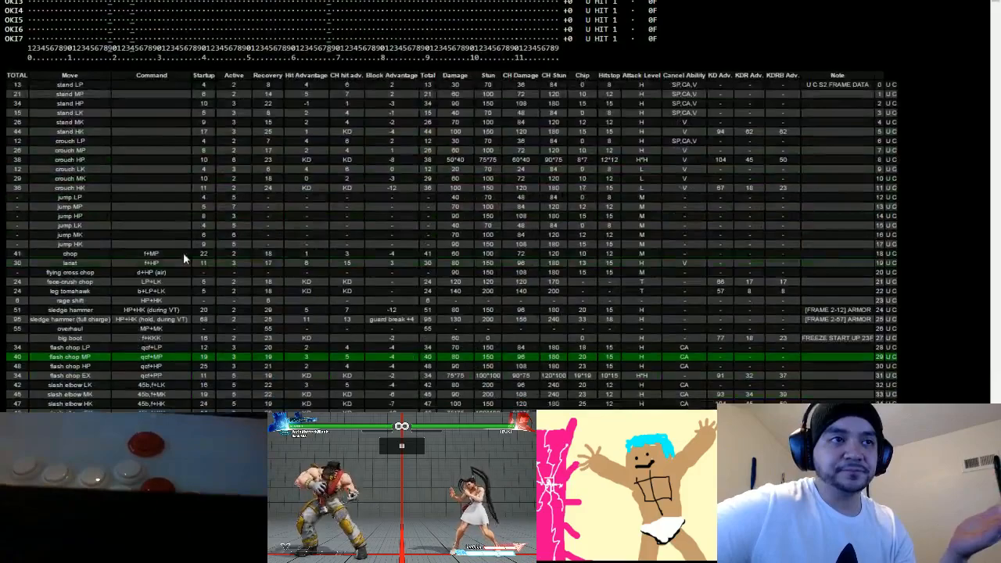
{"action": "scroll", "scroll_direction": "down", "scroll_amount": 3}
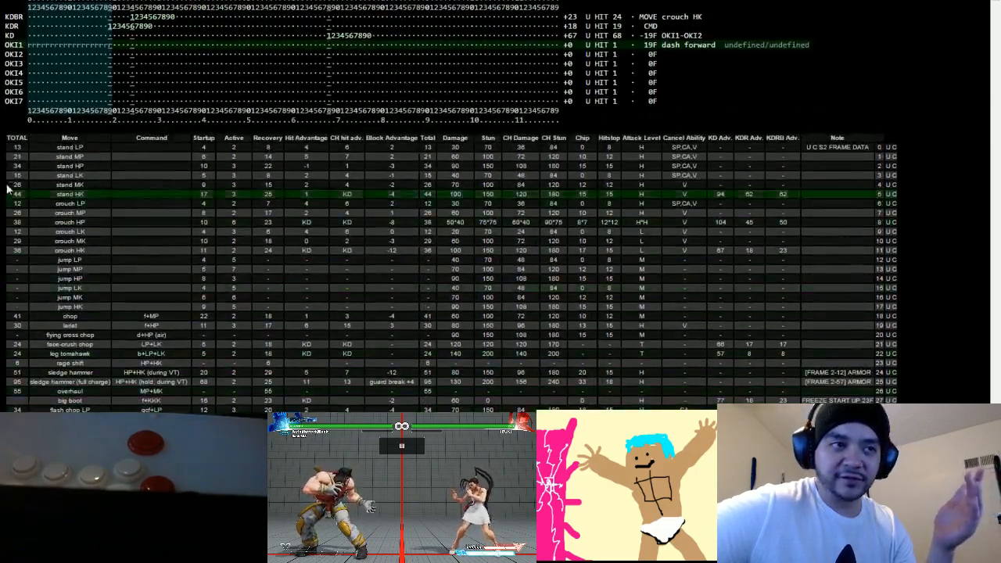
{"action": "scroll", "scroll_direction": "down", "scroll_amount": 3}
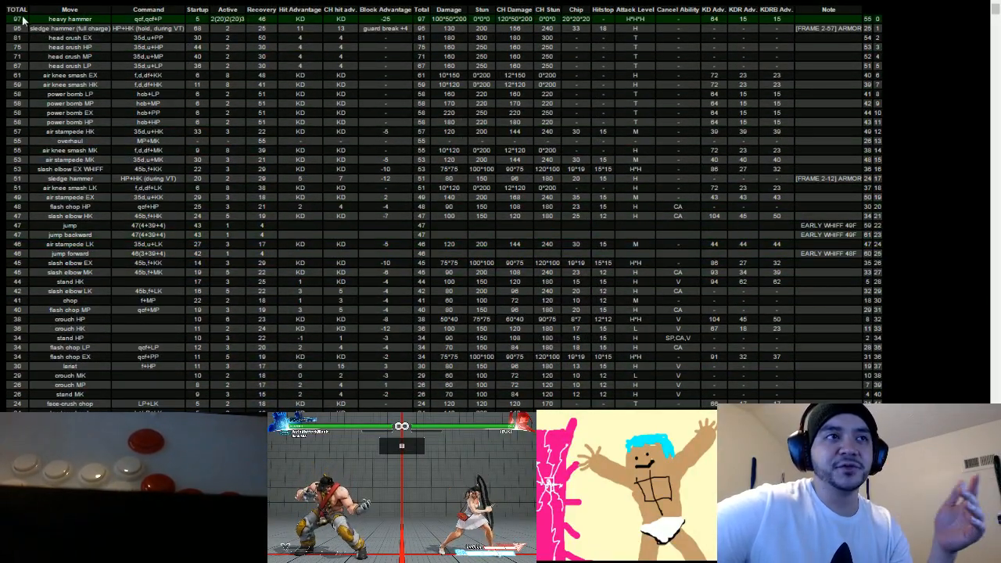
{"action": "scroll", "scroll_direction": "down", "scroll_amount": 3}
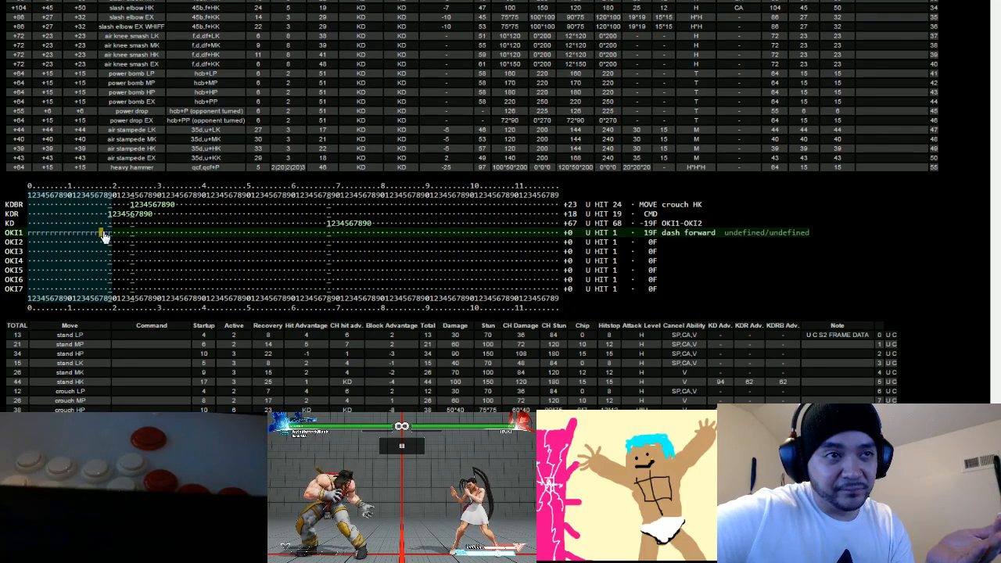
{"action": "mouse_move", "coordinate": [194, 244]}
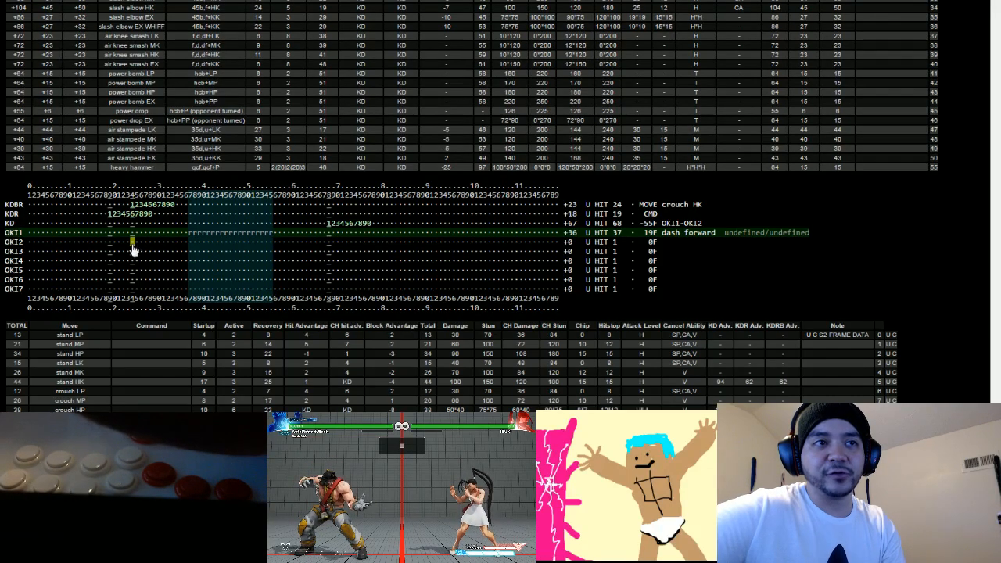
{"action": "scroll", "scroll_direction": "down", "scroll_amount": 3}
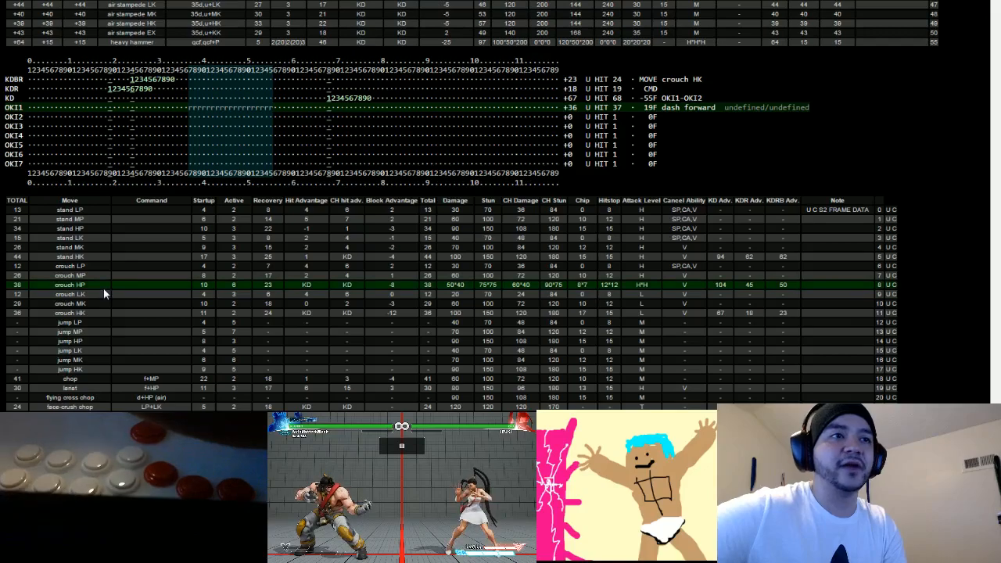